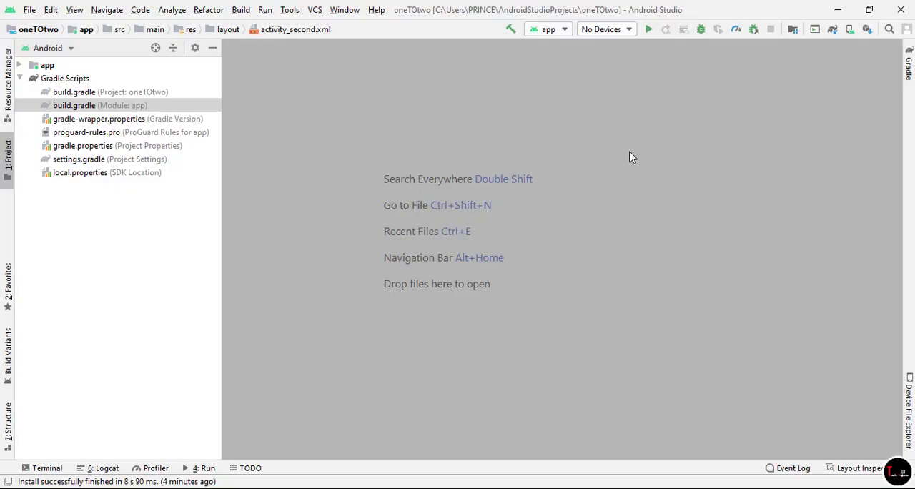
pyautogui.moveTo(64, 109)
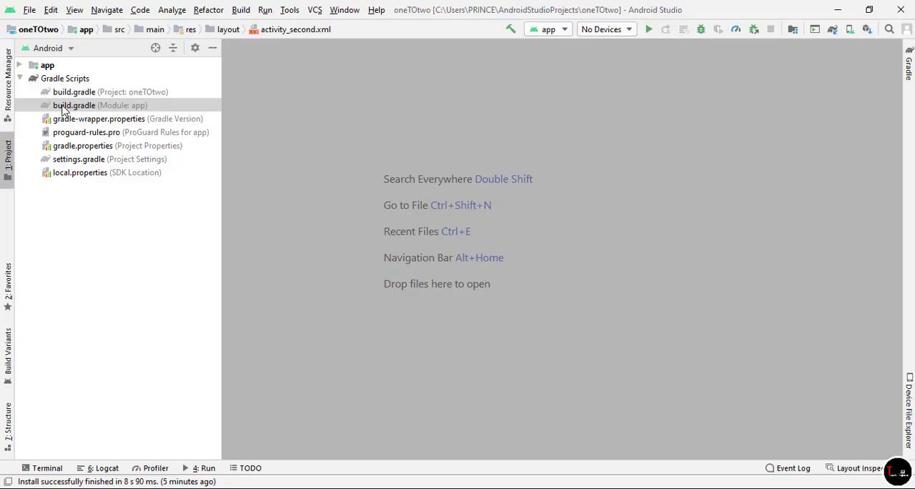
# Open build.gradle (Module: app) and view its contents
pyautogui.doubleClick(74, 105)
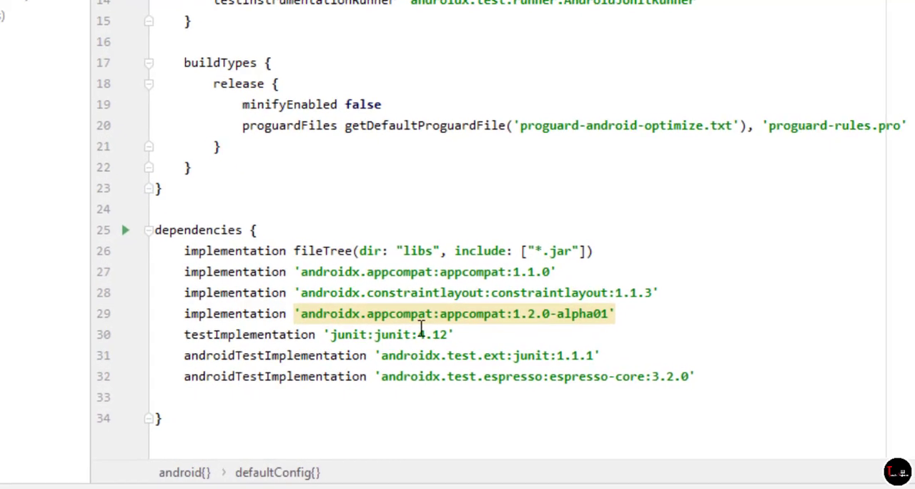
pyautogui.scroll(3)
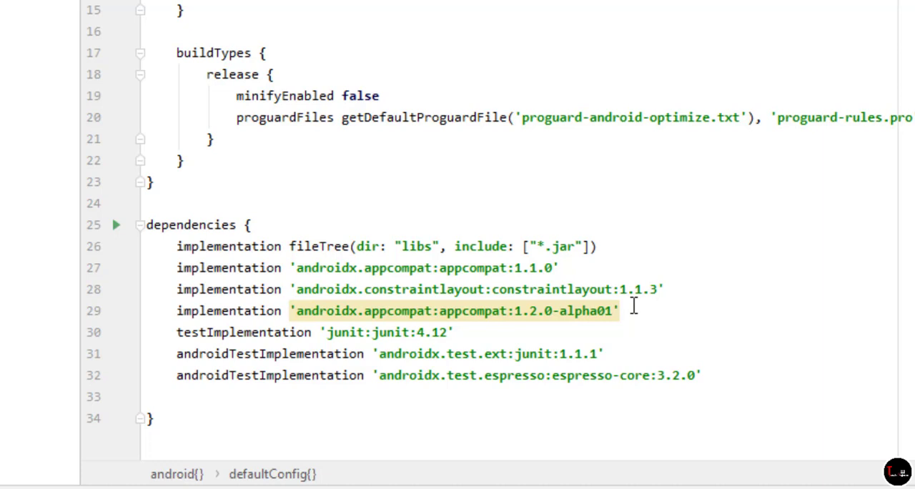
pyautogui.click(616, 310)
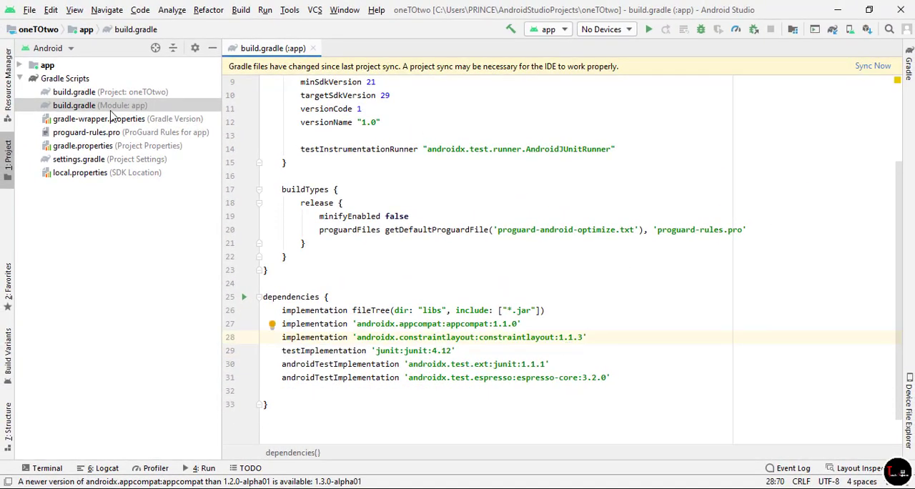
# In Project Structure, start a new Library Dependency for module app
pyautogui.click(29, 9)
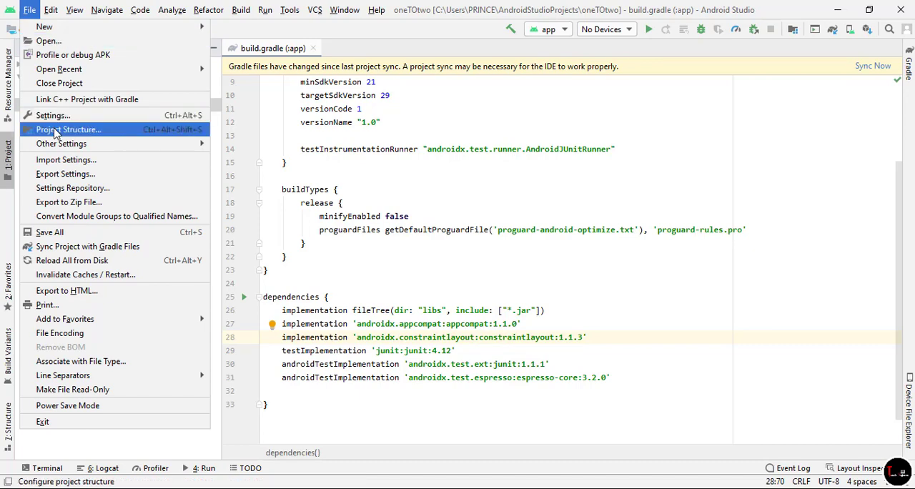
pyautogui.click(69, 129)
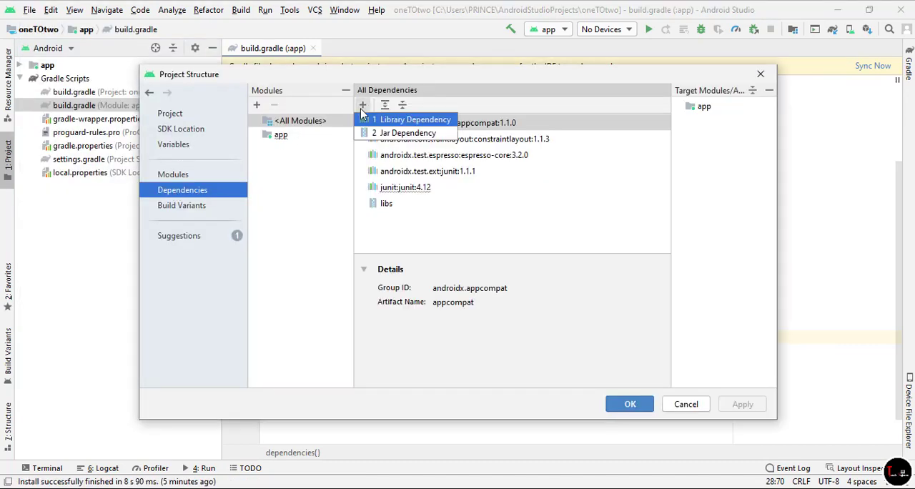
pyautogui.click(413, 119)
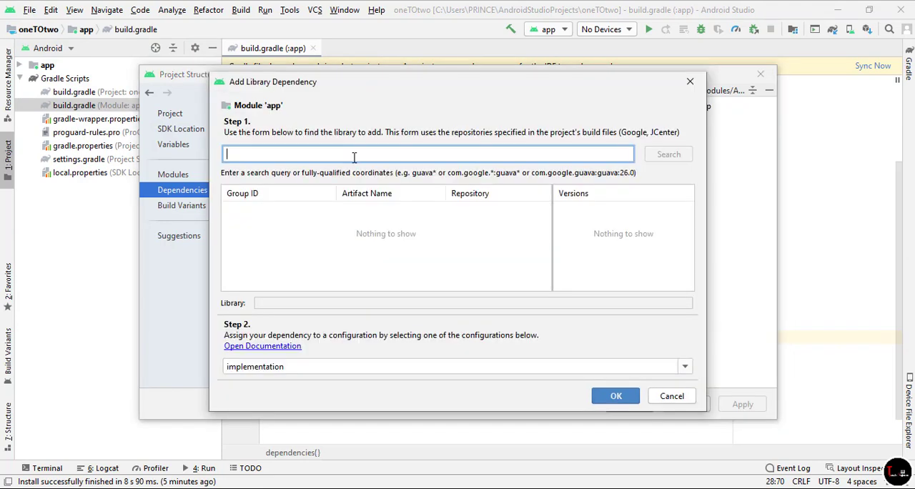
# Add androidx.appcompat:appcompat:1.2.0-alpha01 from an 'appcompat' search, apply it, and sync Gradle
pyautogui.write('appcompat')
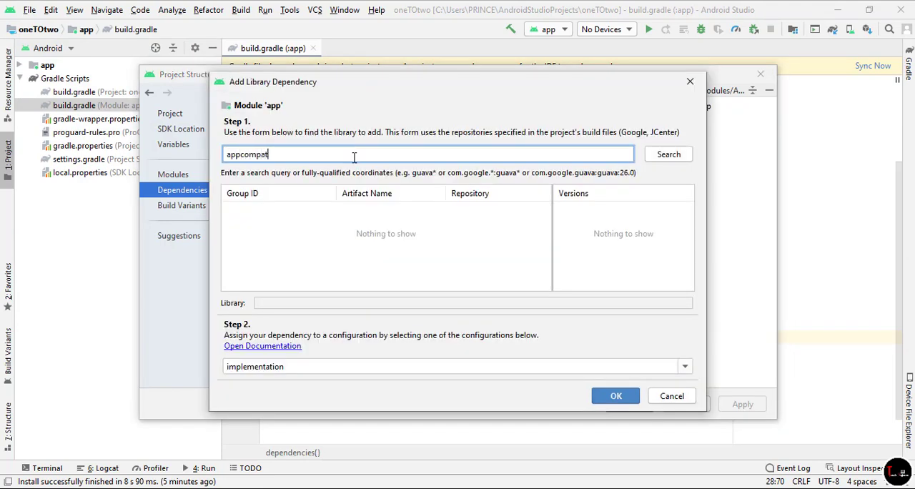
pyautogui.click(667, 154)
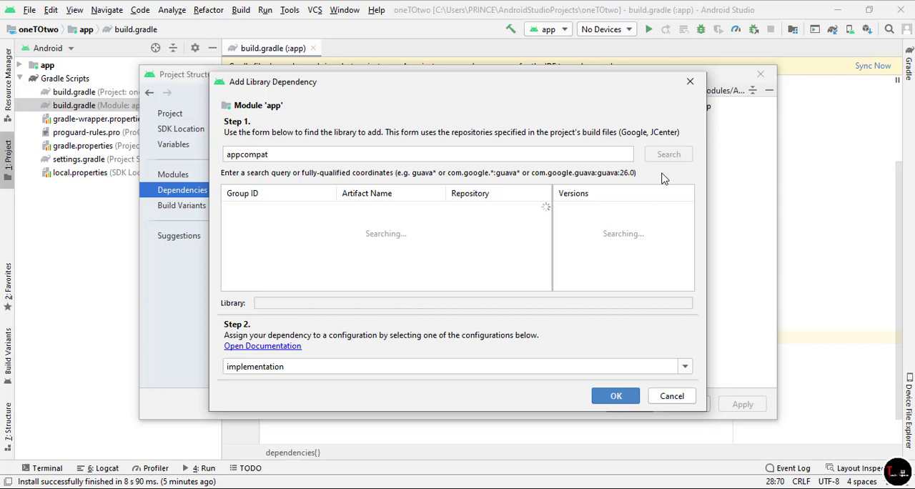
pyautogui.click(667, 154)
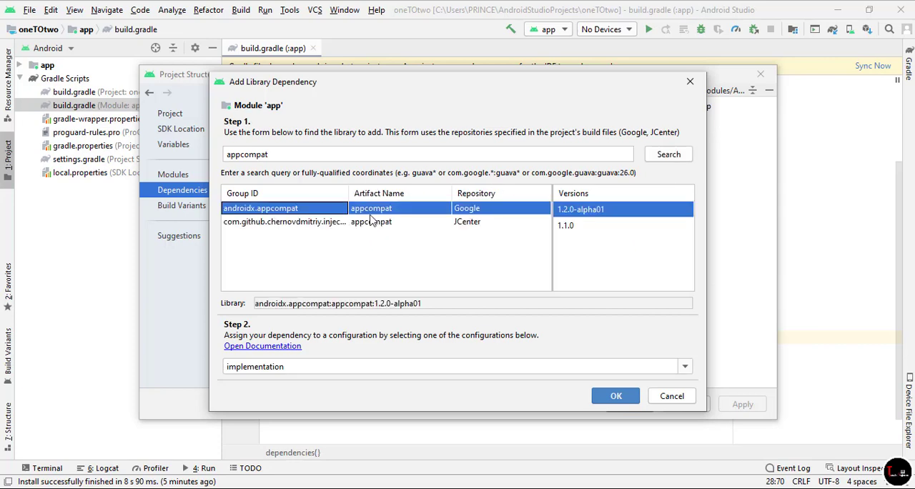
pyautogui.click(616, 395)
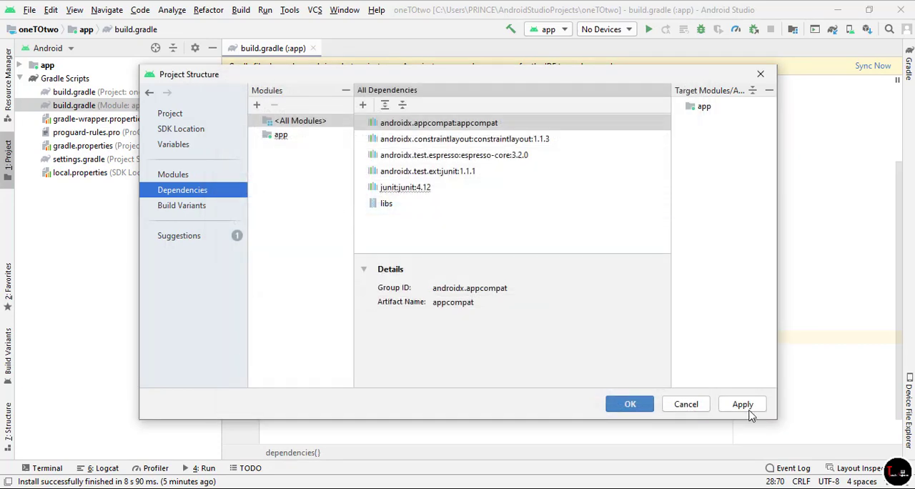
pyautogui.click(629, 404)
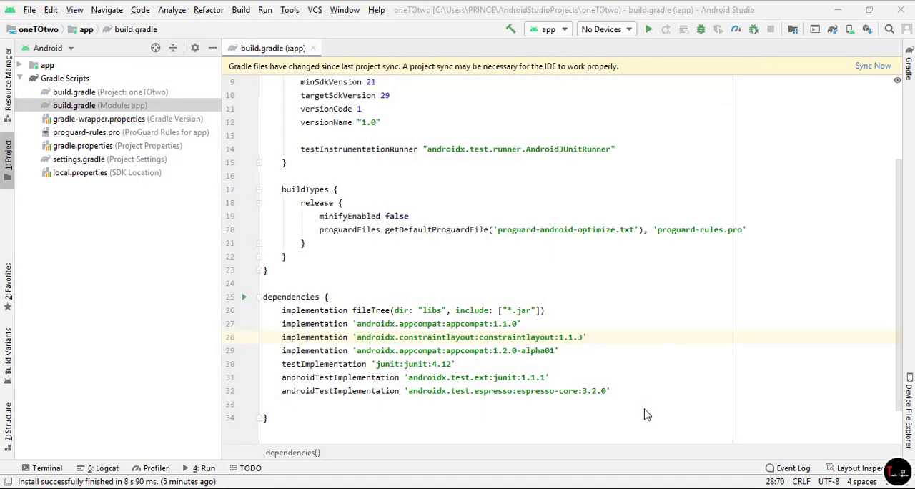
pyautogui.click(872, 66)
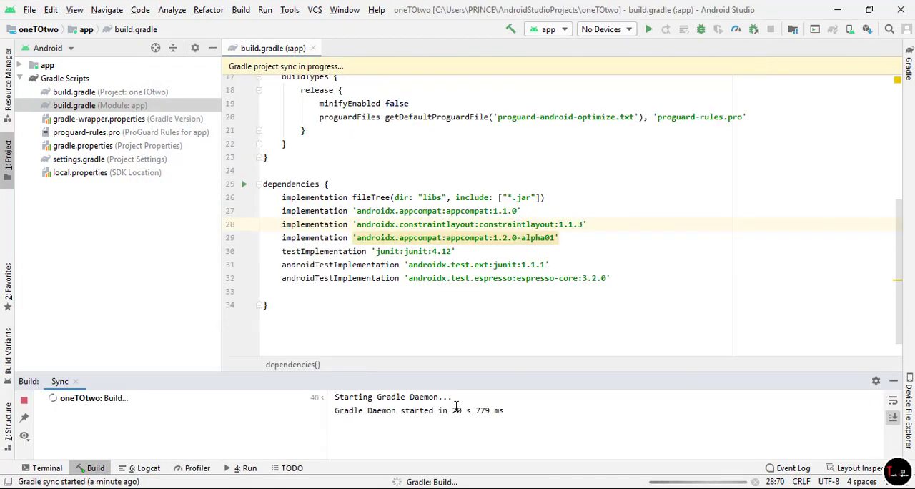